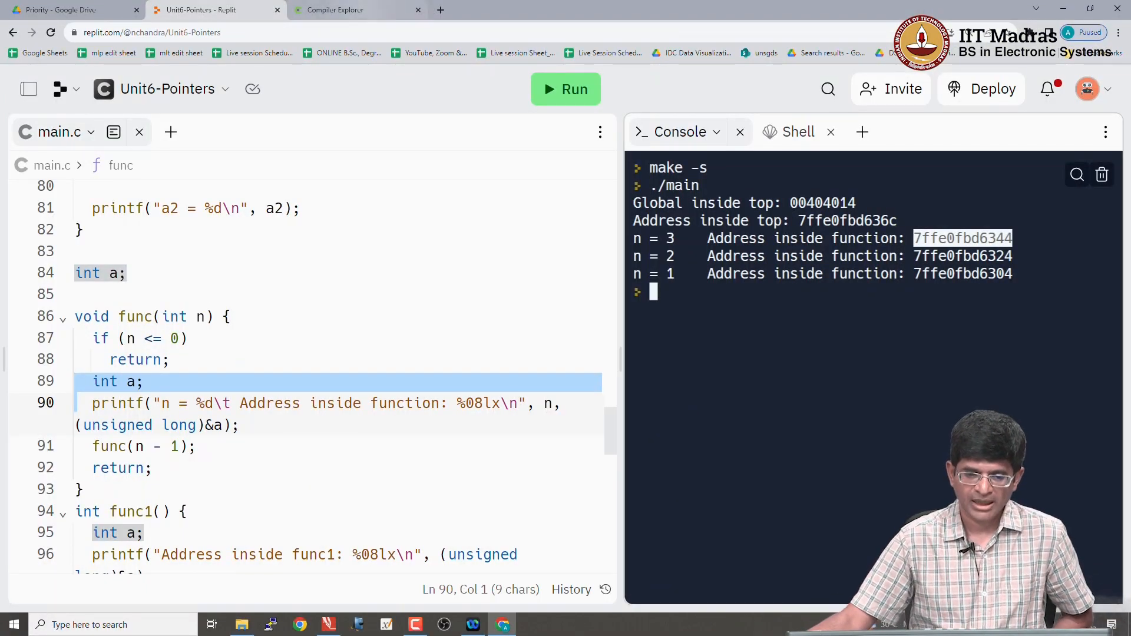
Scroll the RISC-V gcc listing to the compare-with-9 branch, highlighting zero (line 9) and a2 (line 14)
left_click(332, 9)
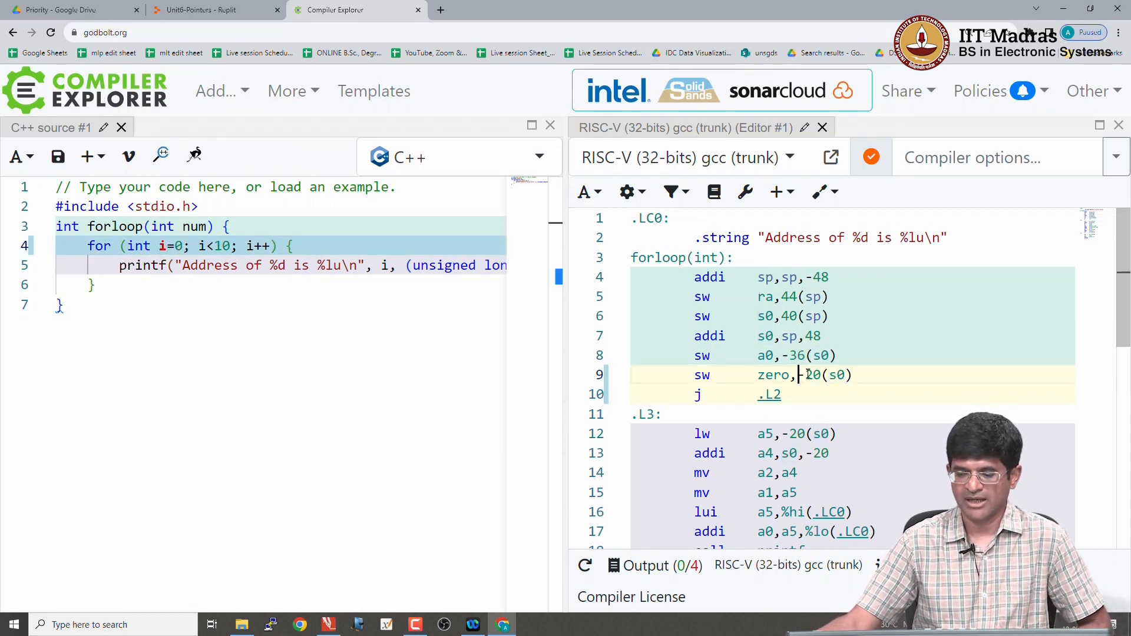
mouse_move(808, 375)
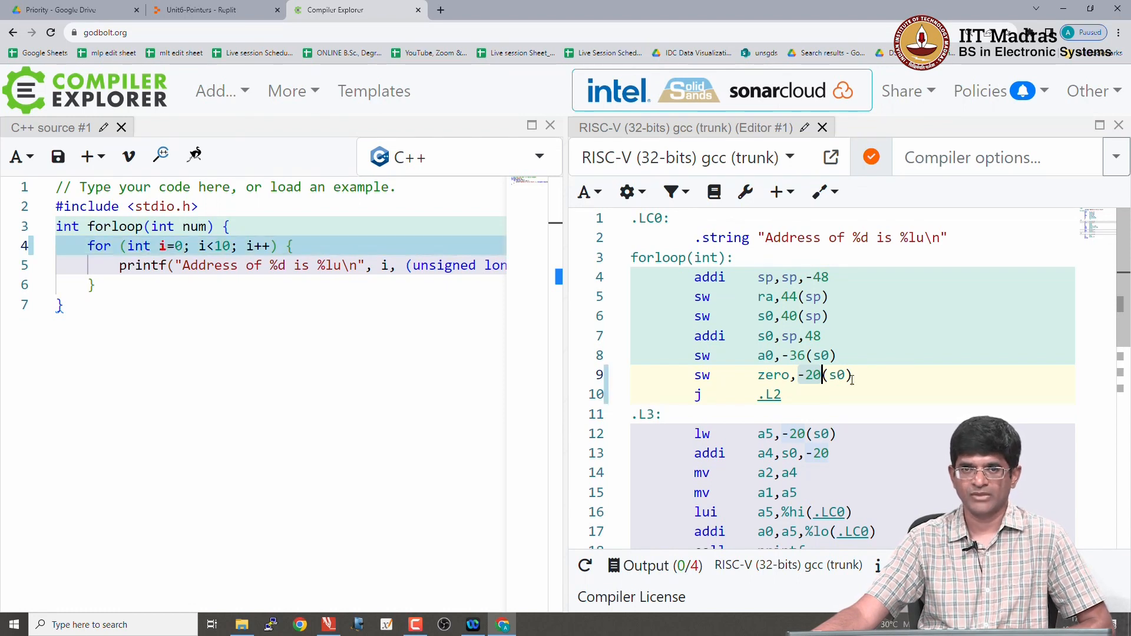
mouse_move(810, 375)
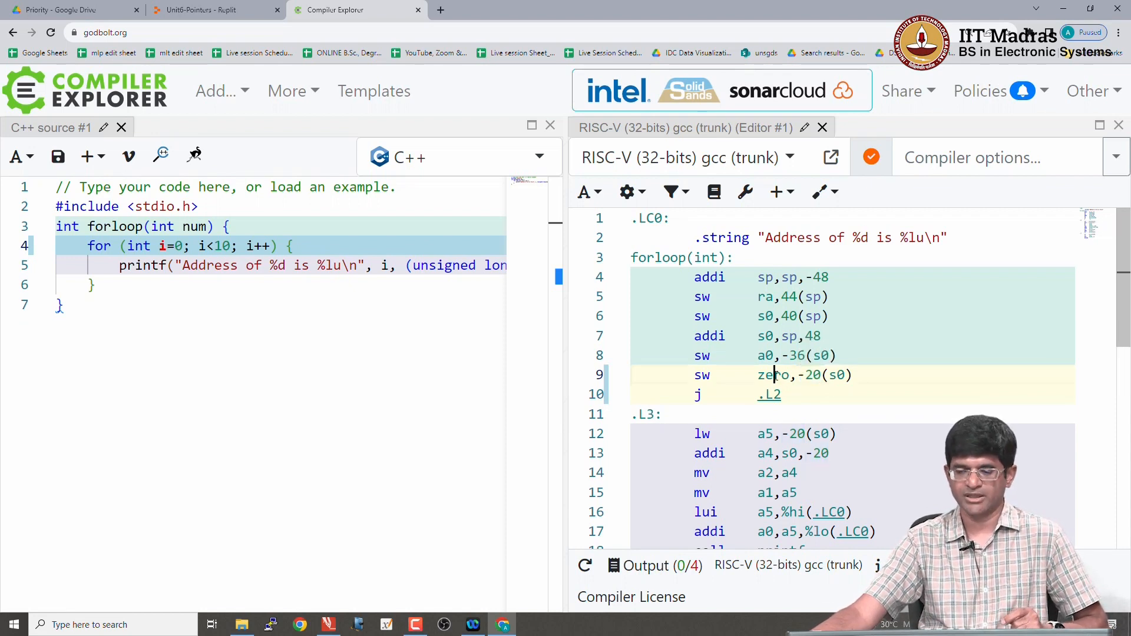
double_click(773, 374)
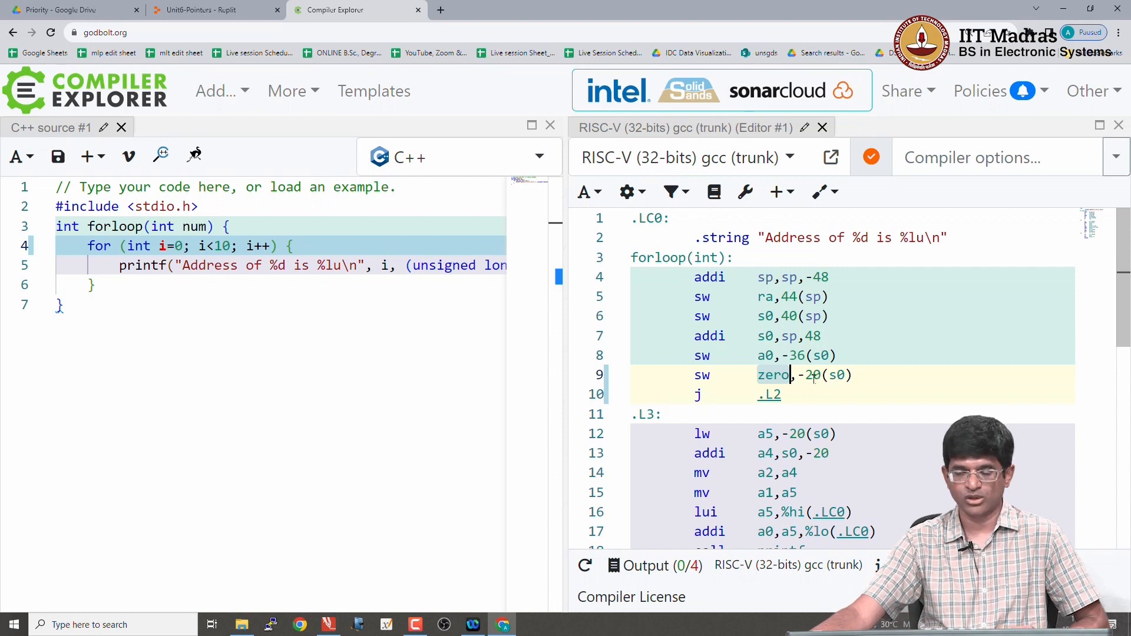
mouse_move(808, 375)
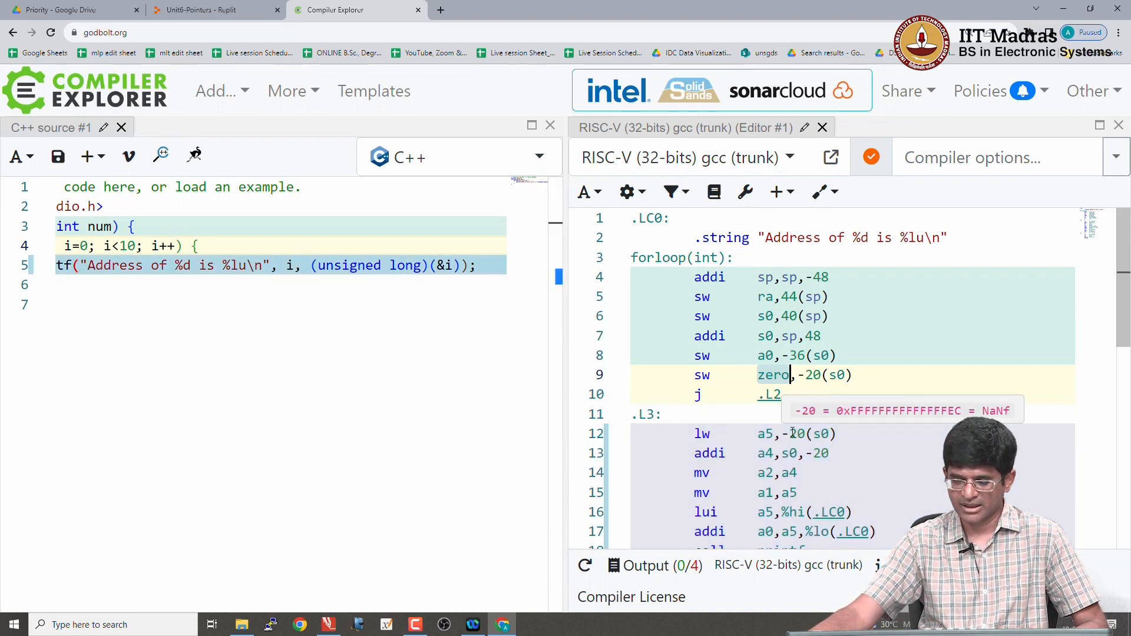
scroll("down", 3)
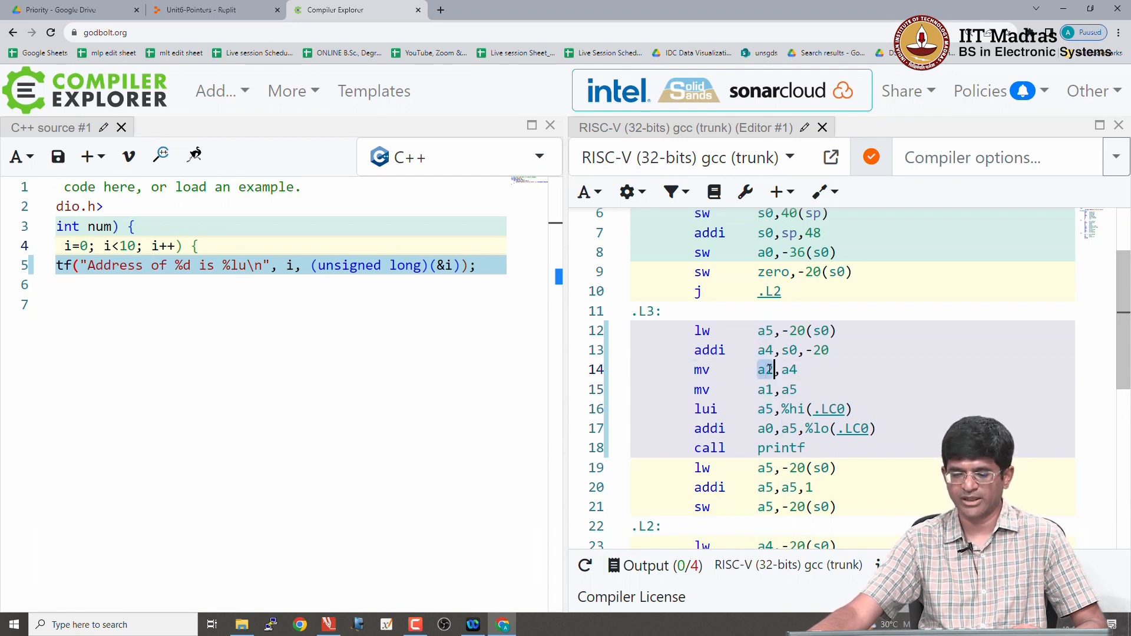
left_click(765, 389)
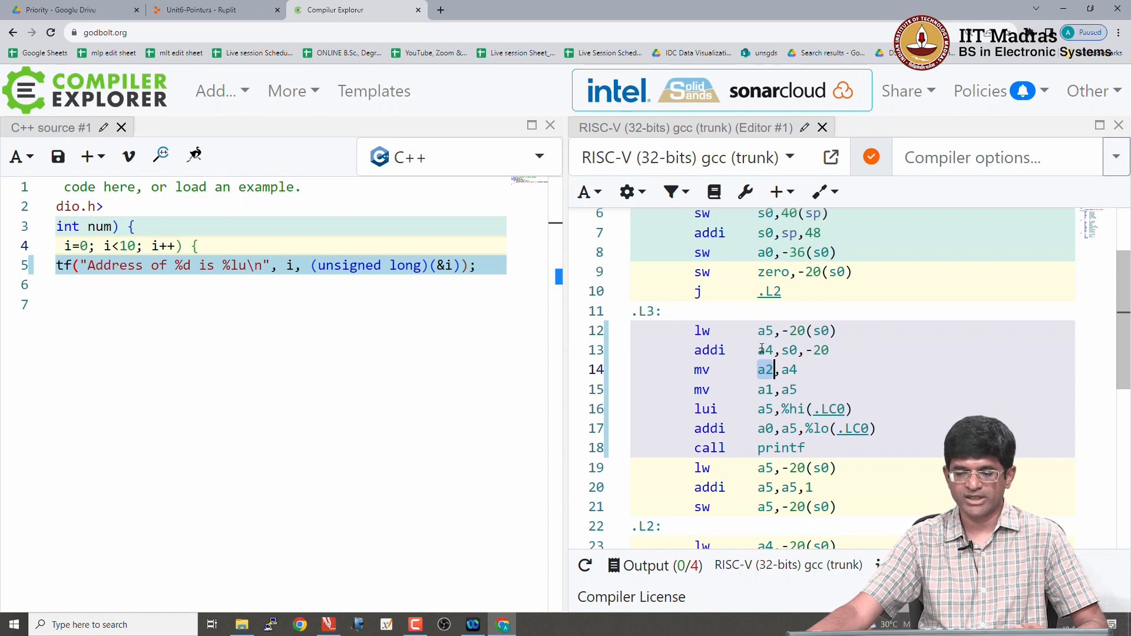
mouse_move(819, 350)
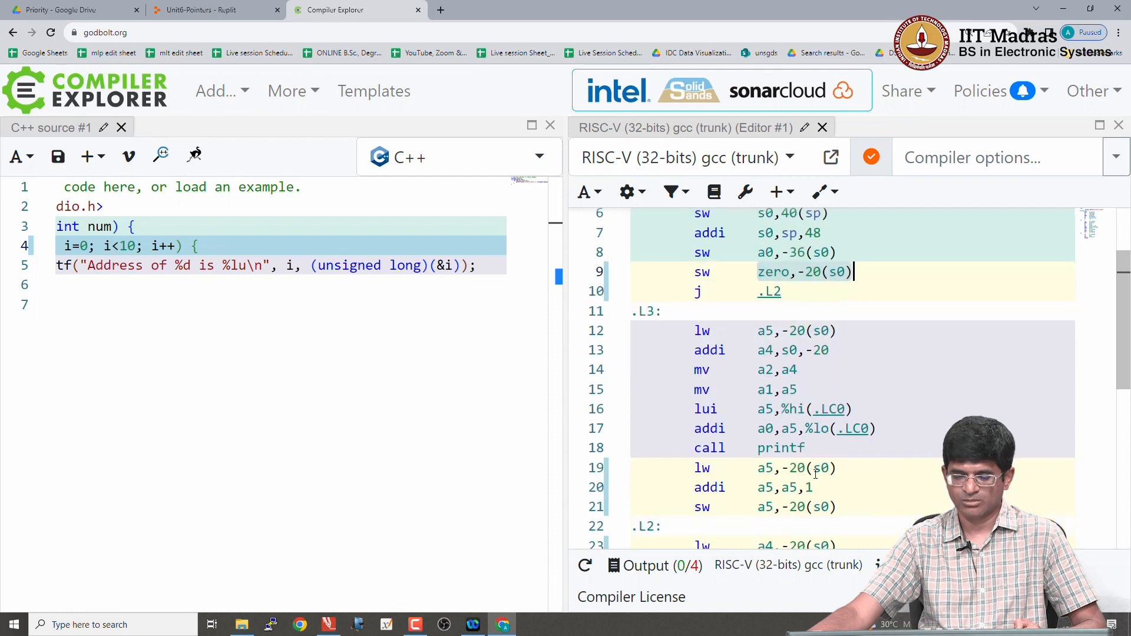
scroll("down", 3)
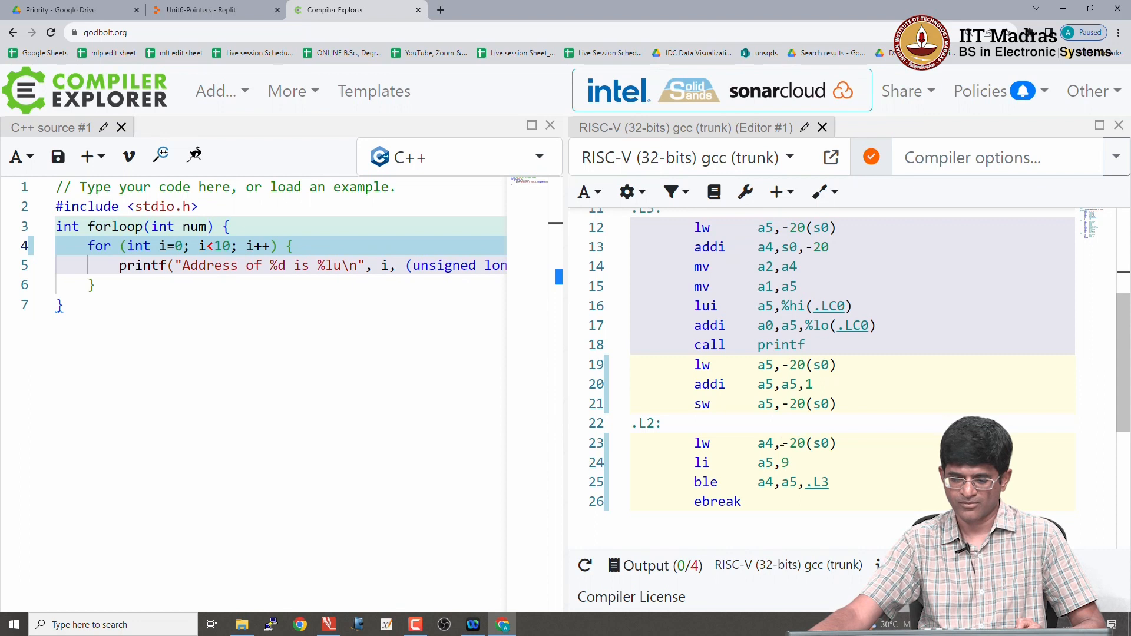
mouse_move(789, 443)
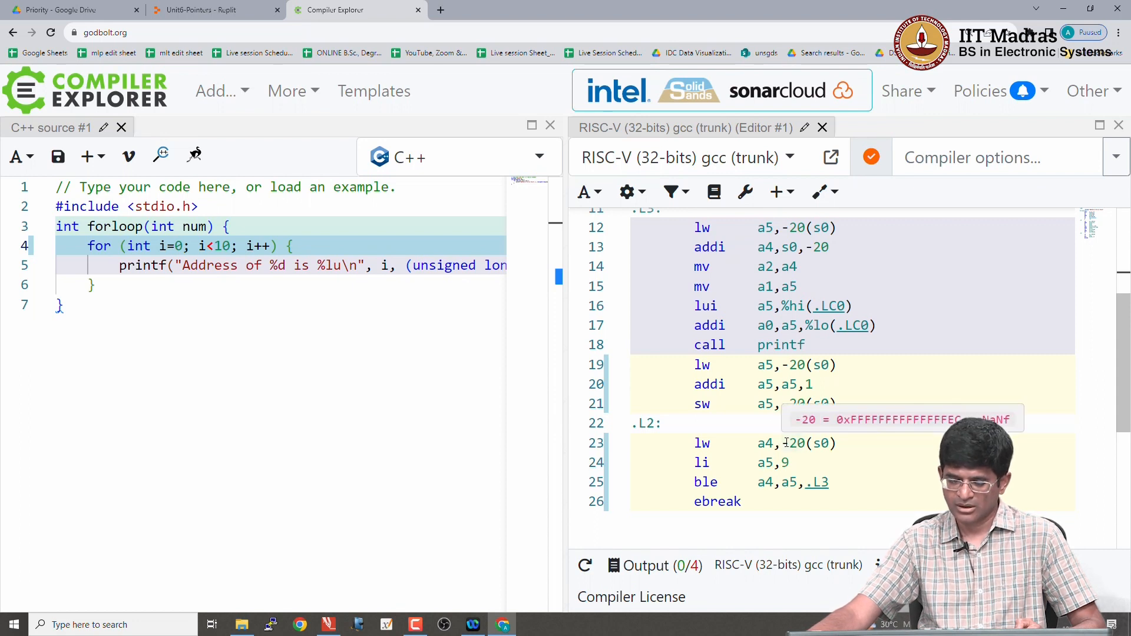
mouse_move(788, 443)
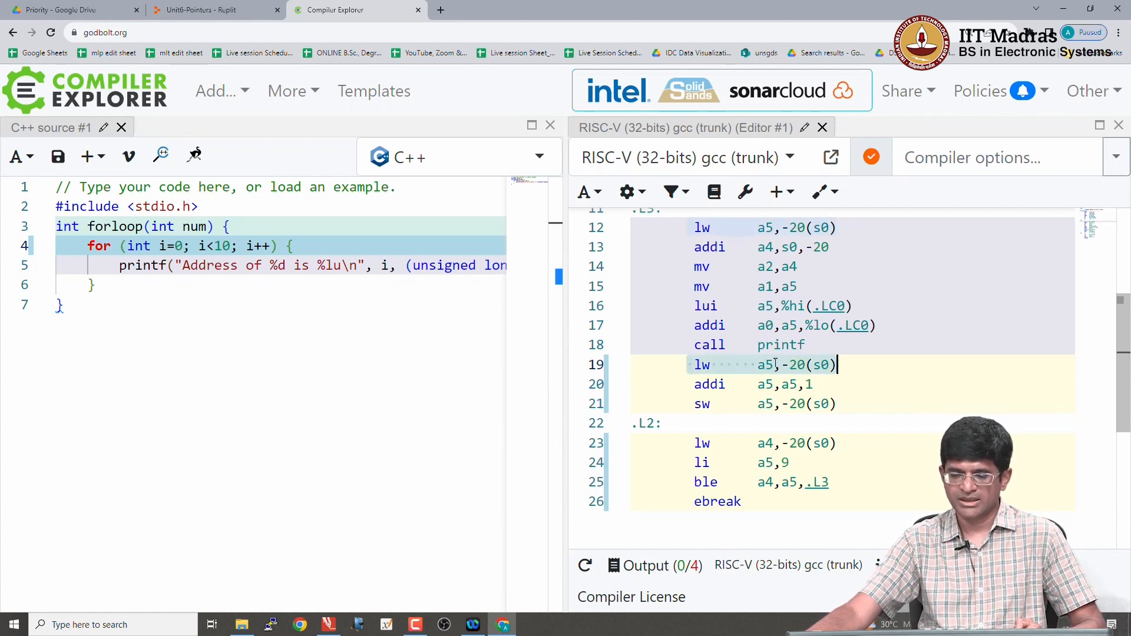
mouse_move(788, 365)
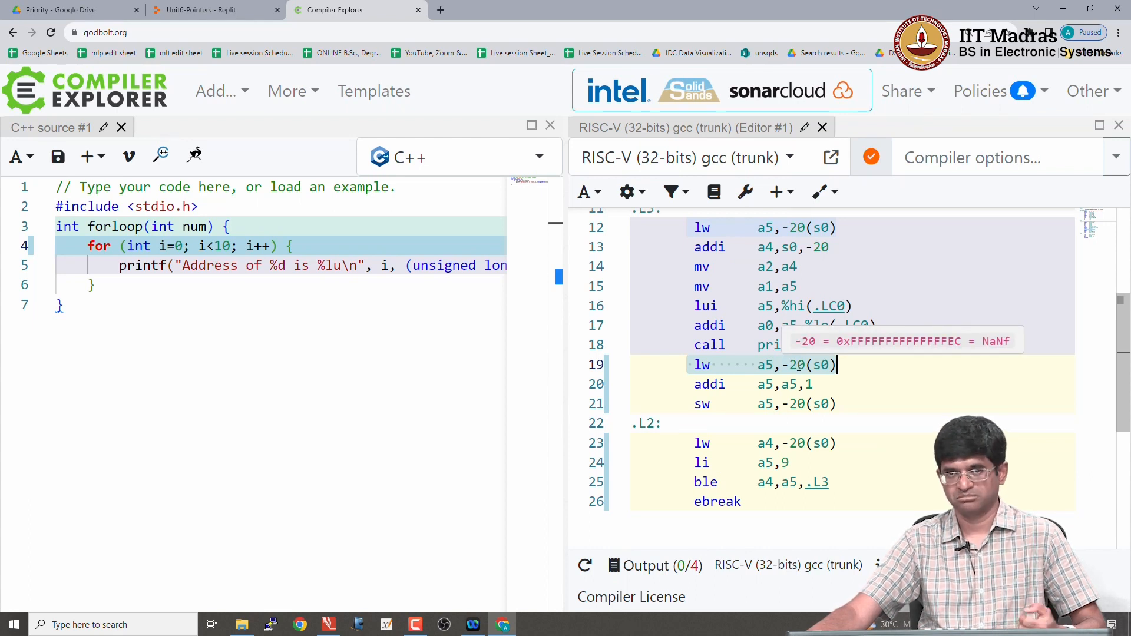
mouse_move(765, 365)
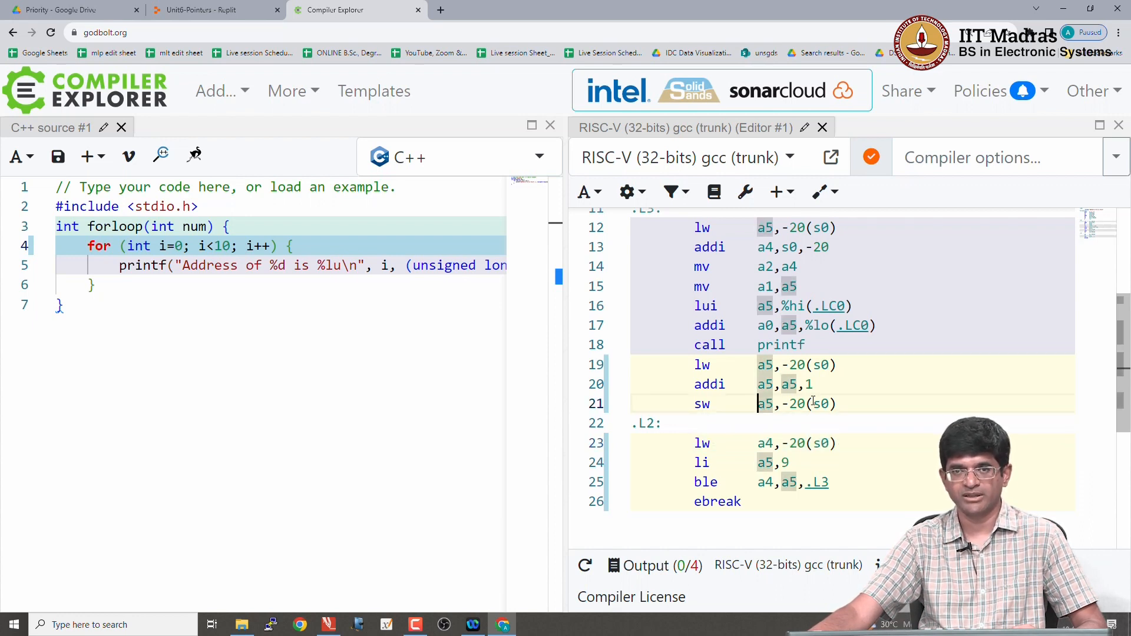
mouse_move(792, 403)
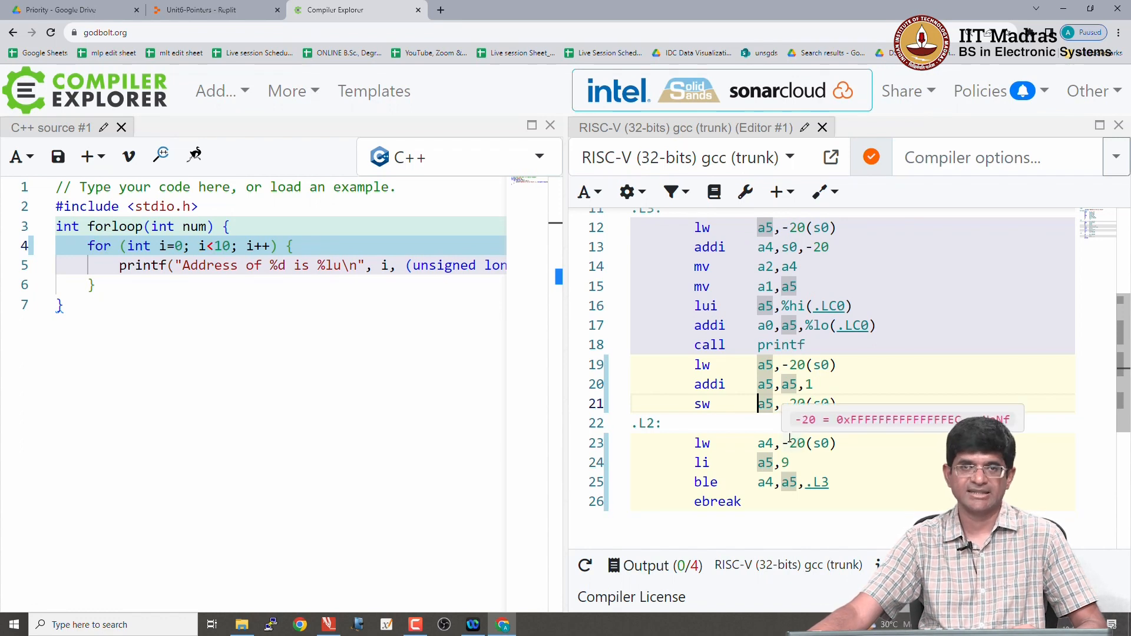